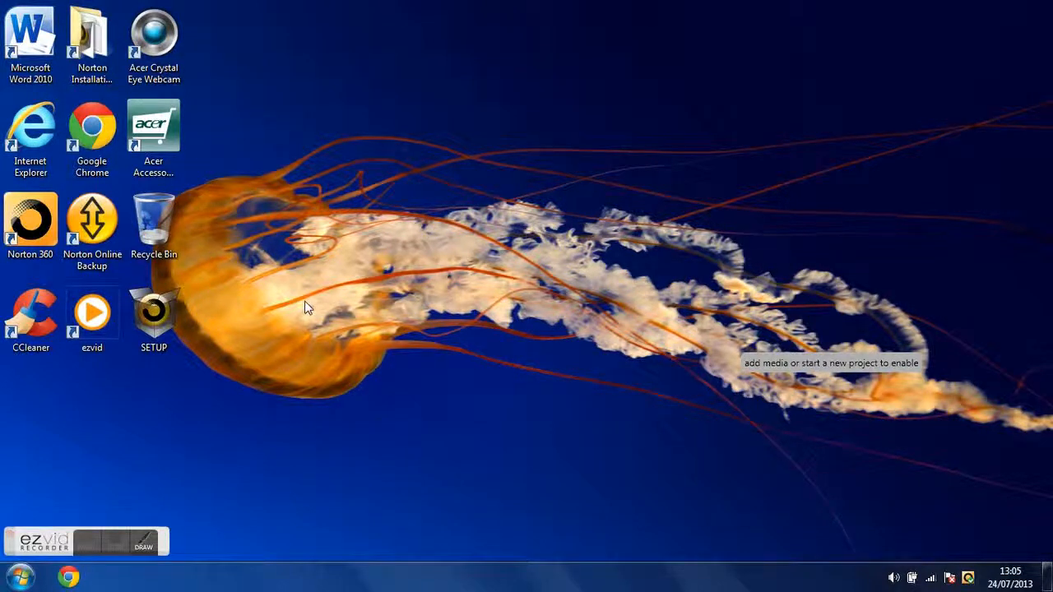
{"action": "mouse_move", "coordinate": [295, 251]}
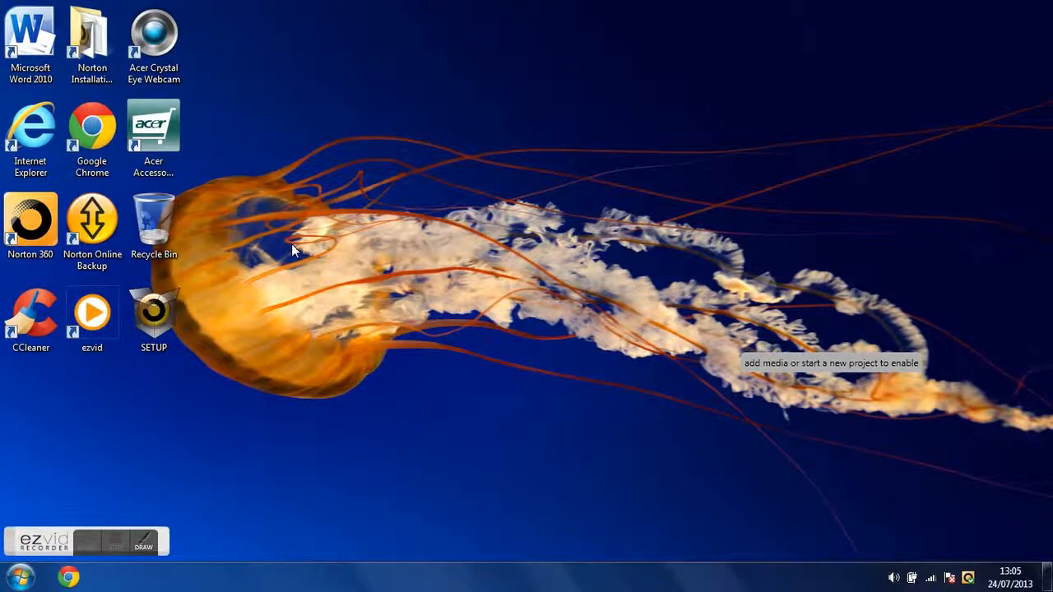
Step: Launch Google Chrome from its desktop shortcut
{"action": "left_click", "coordinate": [153, 136]}
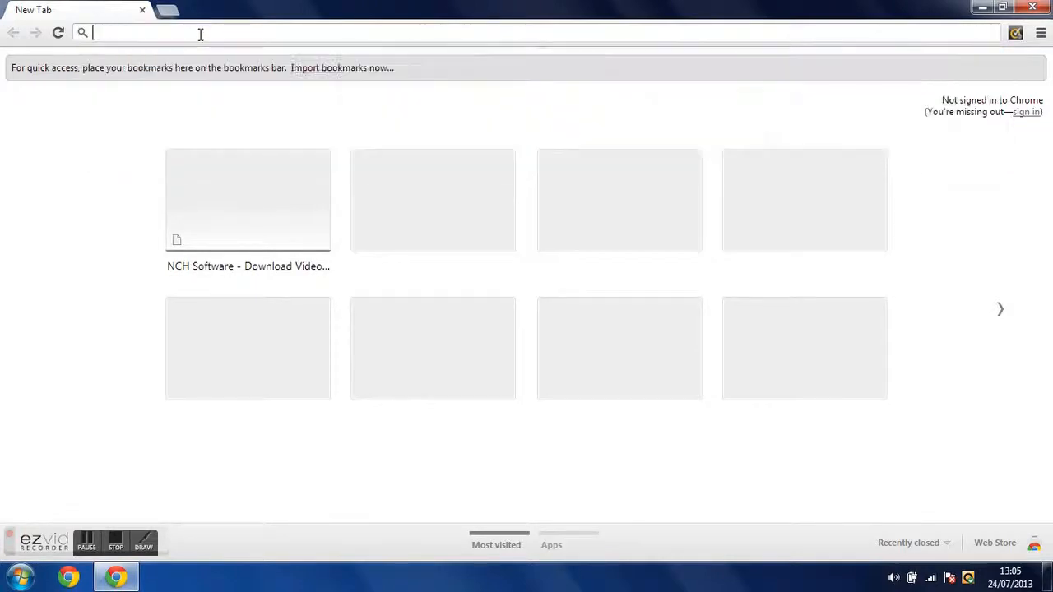
Step: Go to google.com and search for 'nch software' via the suggestion
{"action": "type", "text": "google.com"}
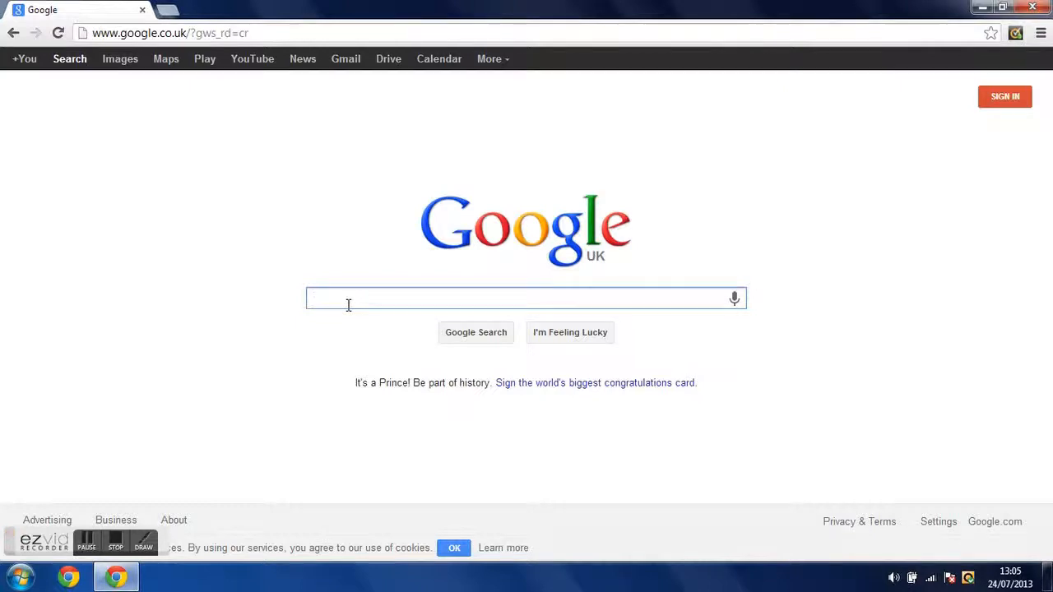
{"action": "type", "text": "nch so"}
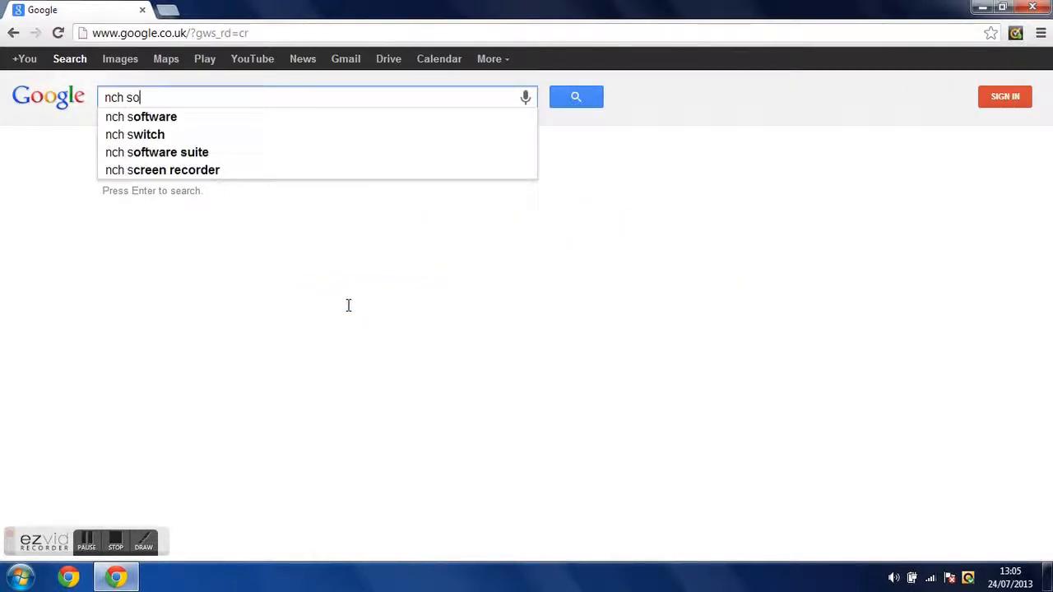
{"action": "left_click", "coordinate": [153, 116]}
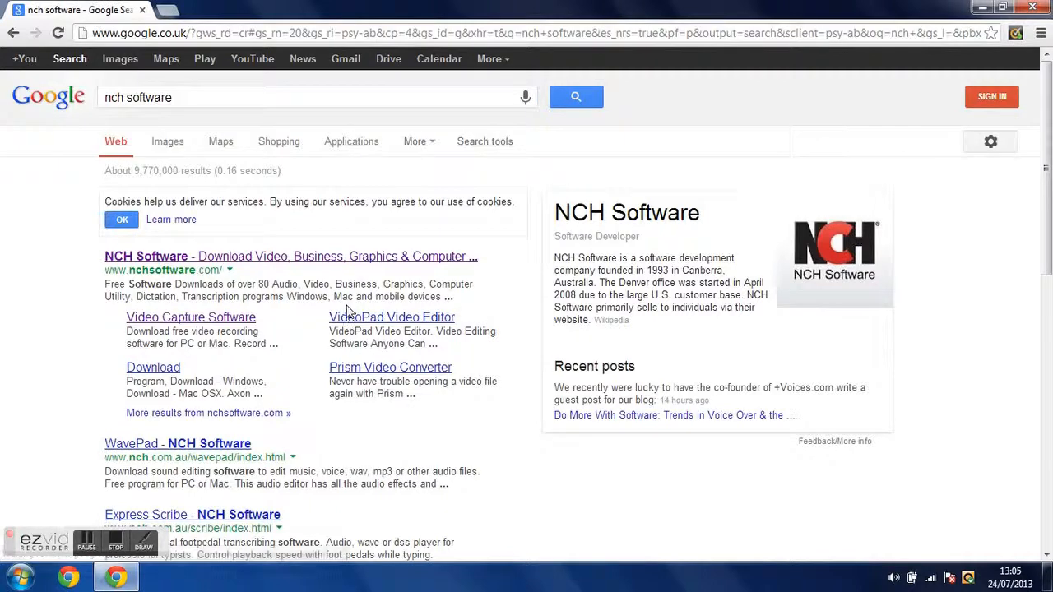
{"action": "mouse_move", "coordinate": [189, 330]}
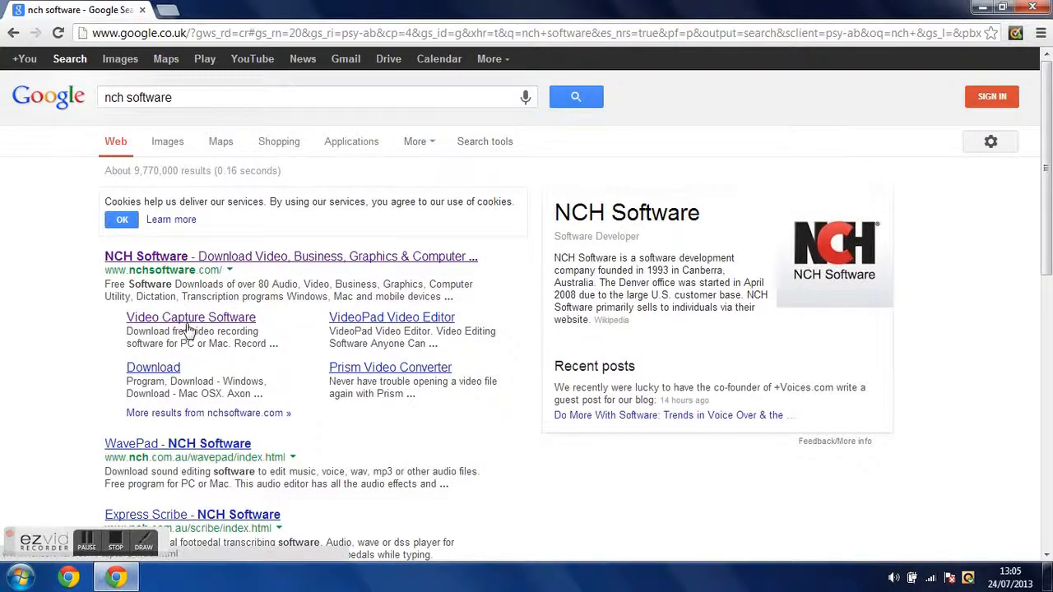
Step: Open NCH's Video Capture Software page and download the Debut installer for Windows
{"action": "left_click", "coordinate": [190, 317]}
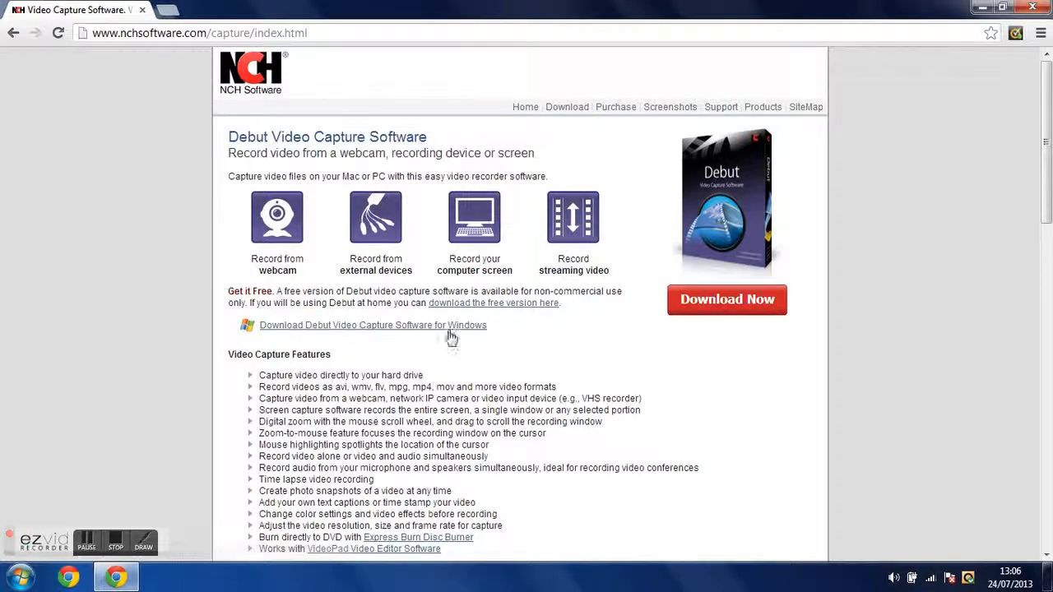
{"action": "left_click", "coordinate": [727, 299]}
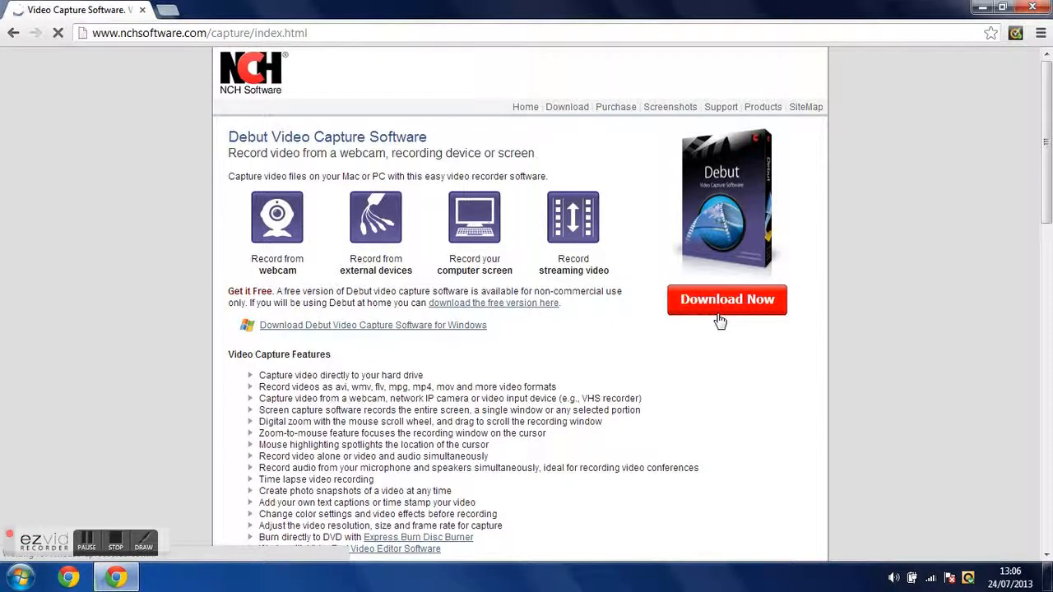
{"action": "left_click", "coordinate": [726, 299]}
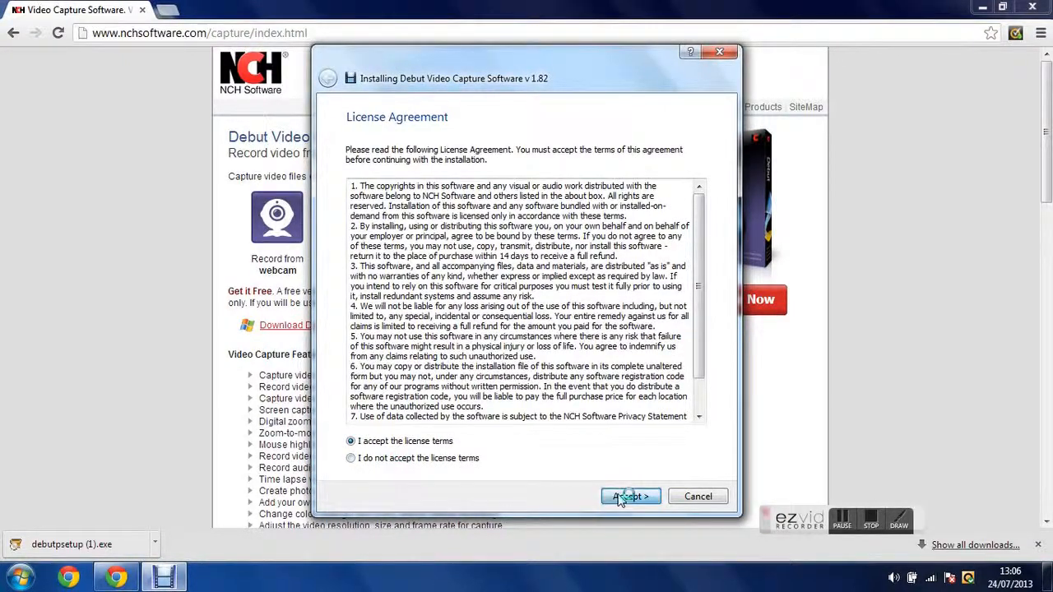
Step: Accept the license, decline Express Burn and the NCH browser bar, keep VideoPad, and finish
{"action": "left_click", "coordinate": [631, 496]}
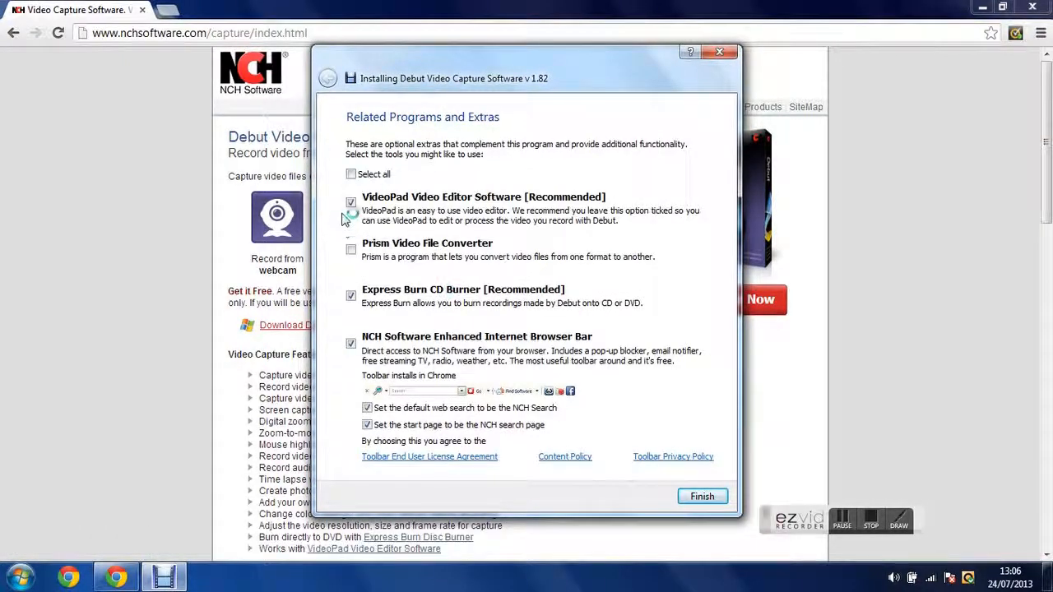
{"action": "left_click", "coordinate": [352, 295]}
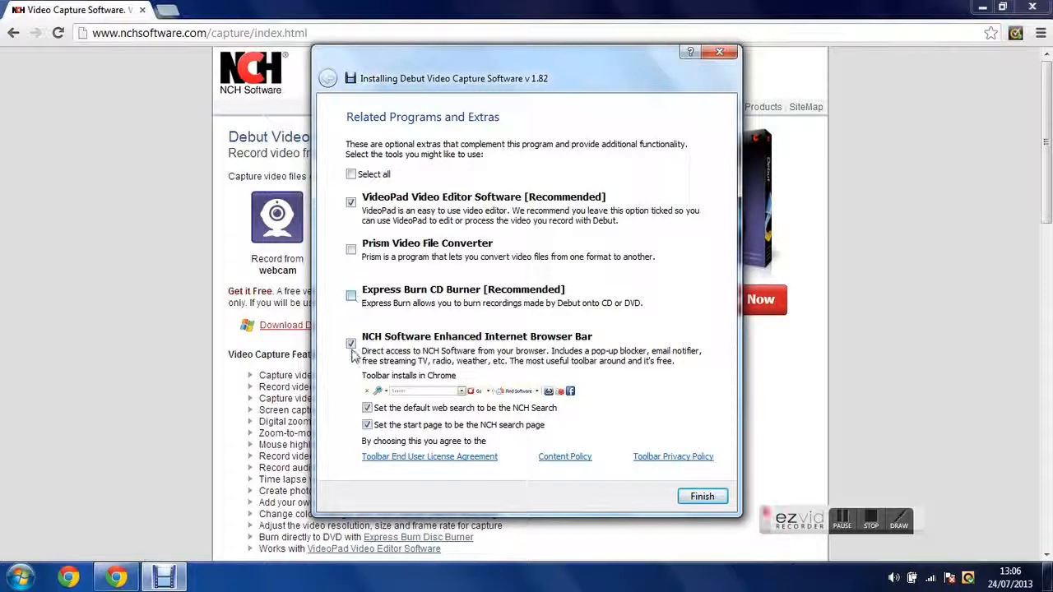
{"action": "left_click", "coordinate": [351, 343]}
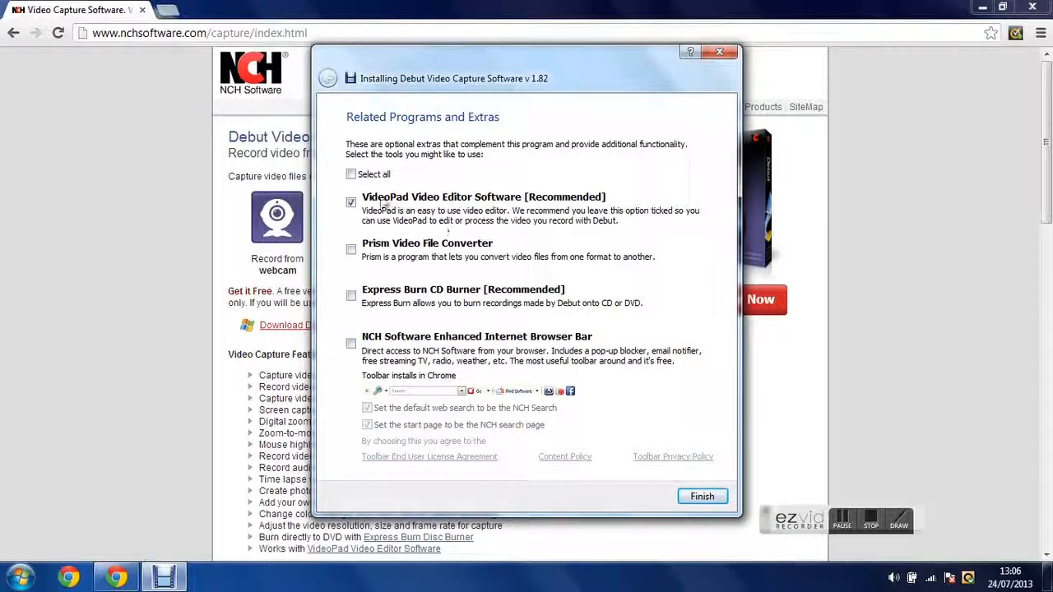
{"action": "mouse_move", "coordinate": [553, 206]}
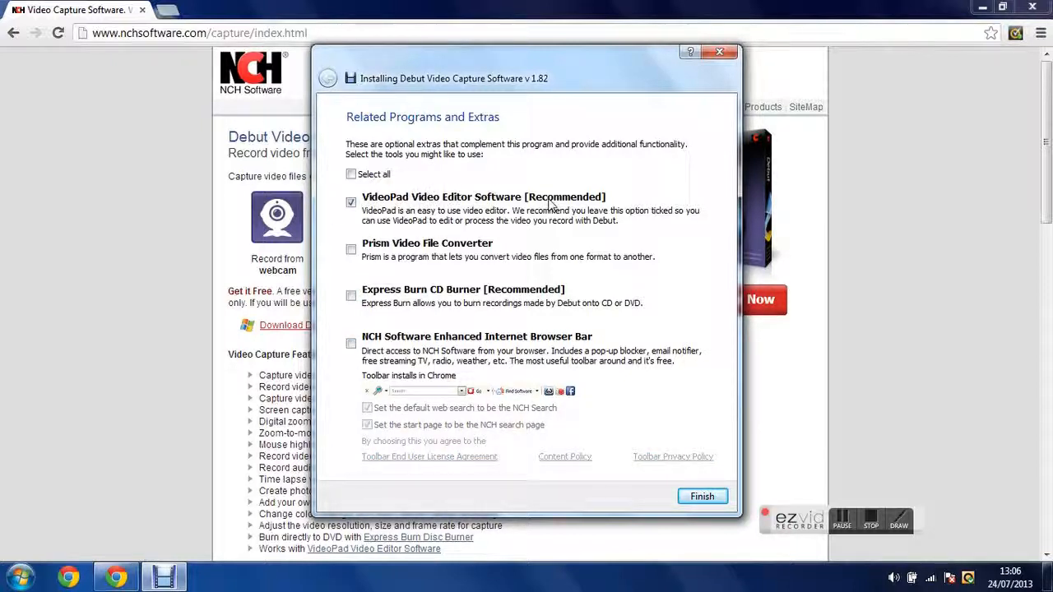
{"action": "left_click", "coordinate": [702, 496]}
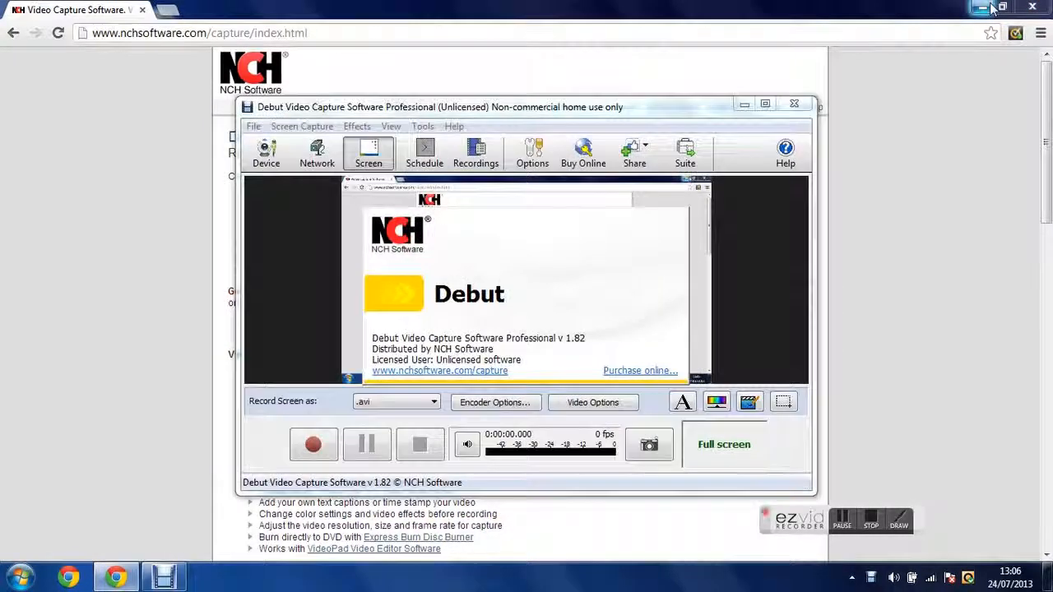
Step: Minimize Chrome so the Debut window stays visible on the desktop
{"action": "left_click", "coordinate": [980, 8]}
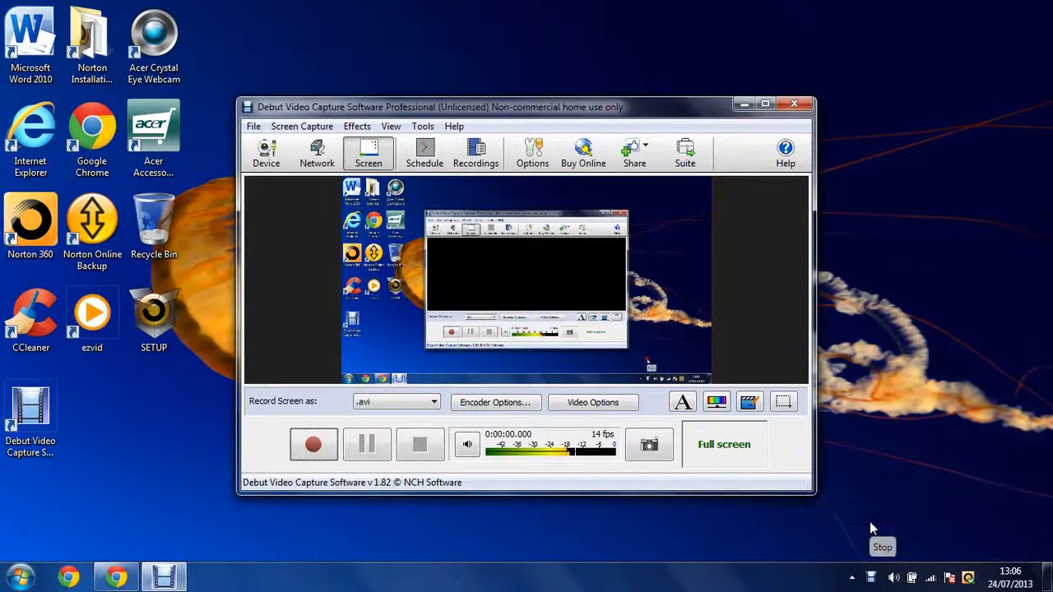
{"action": "mouse_move", "coordinate": [826, 360]}
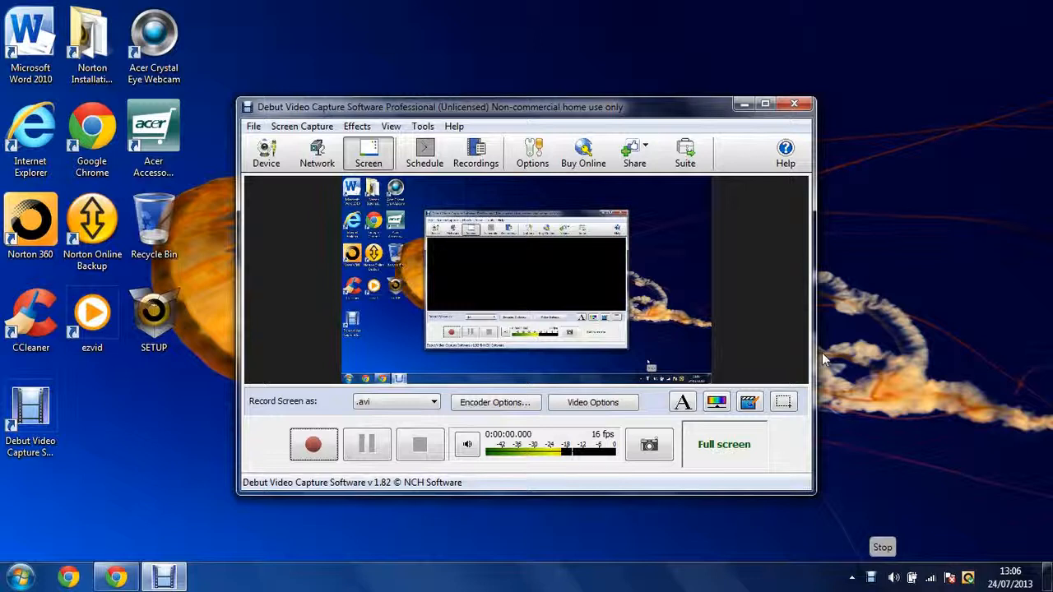